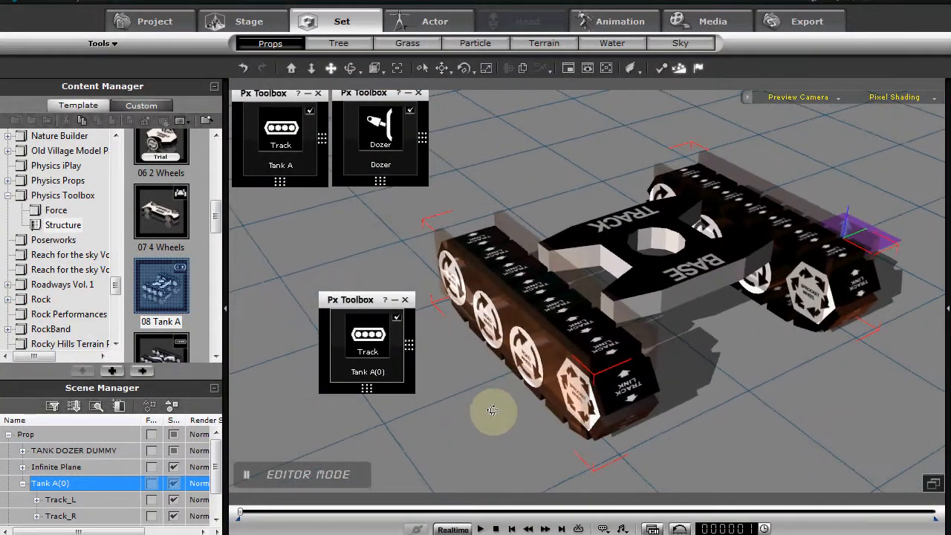
# Orbit the viewport around the tank to frame it before texturing.
pyautogui.moveTo(492, 411); pyautogui.dragTo(568, 407)
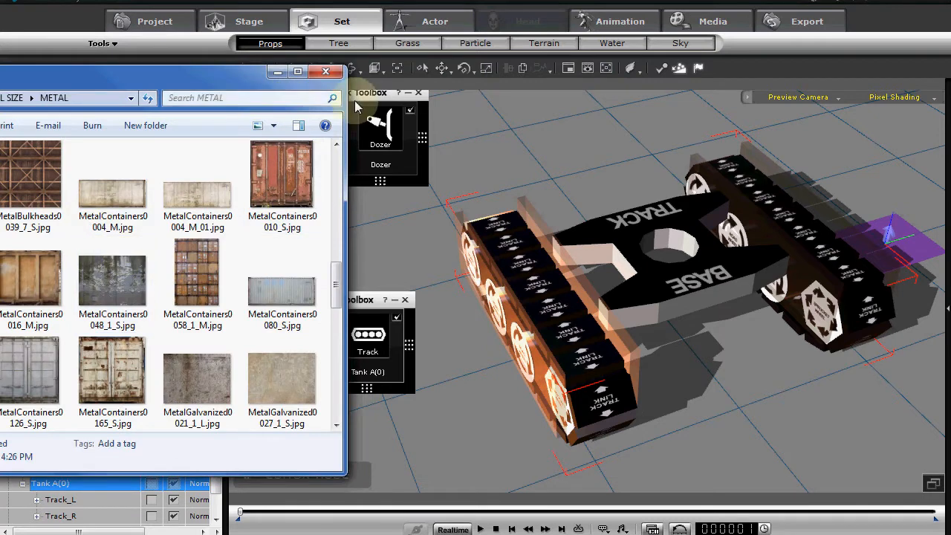
# Apply MetalContainers0165_S.jpg to the tank base and the left track shoes.
pyautogui.click(196, 379)
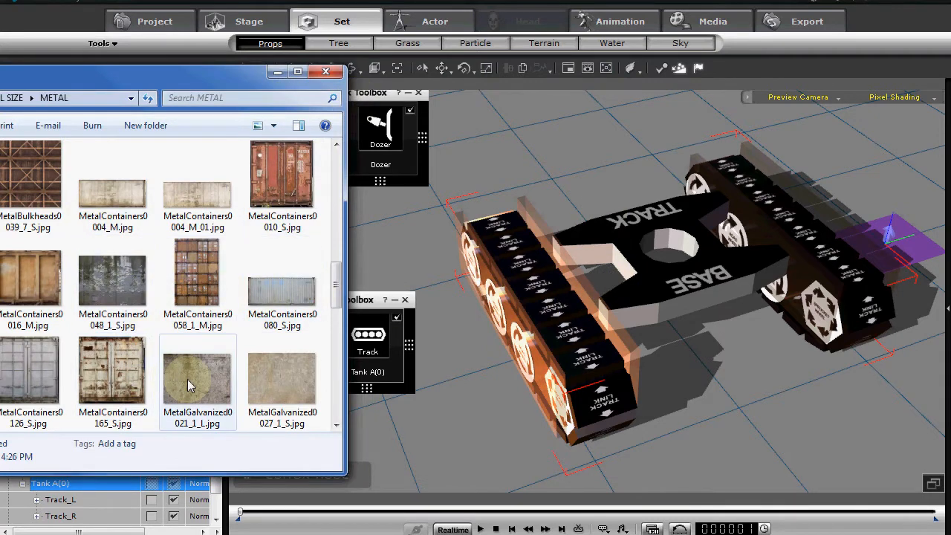
pyautogui.click(113, 369)
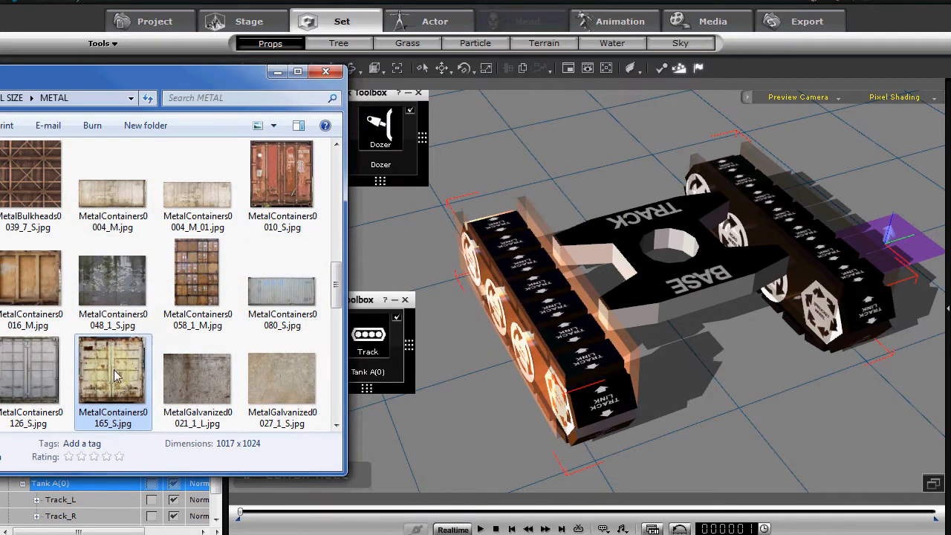
pyautogui.doubleClick(113, 369)
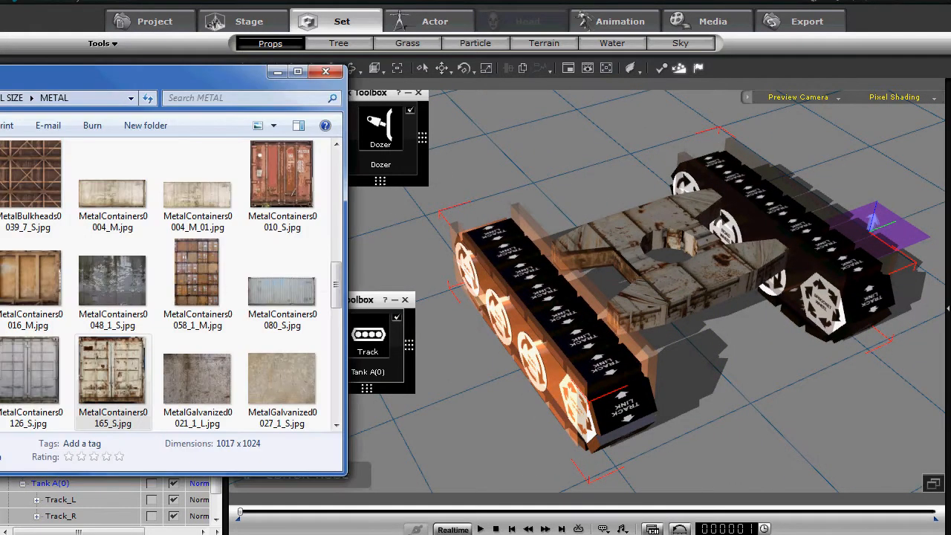
pyautogui.click(31, 279)
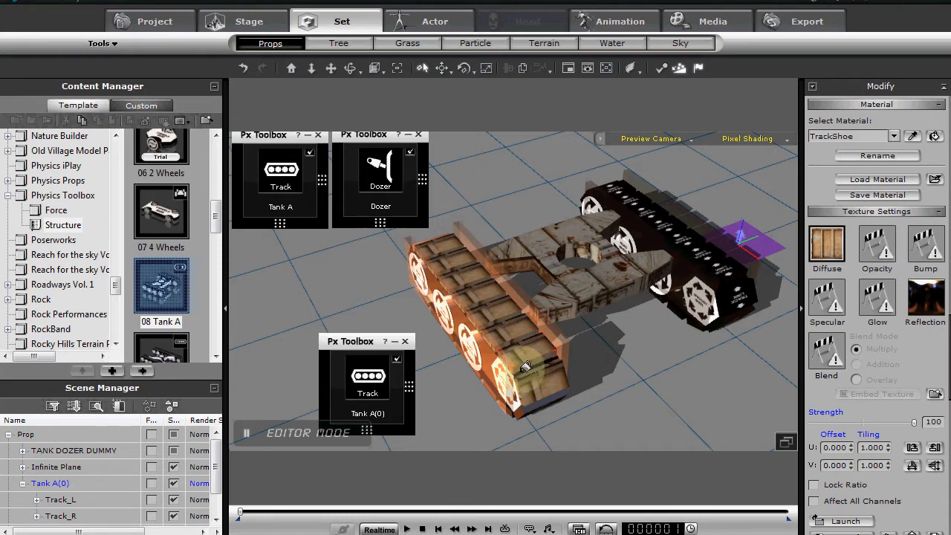
pyautogui.moveTo(617, 345)
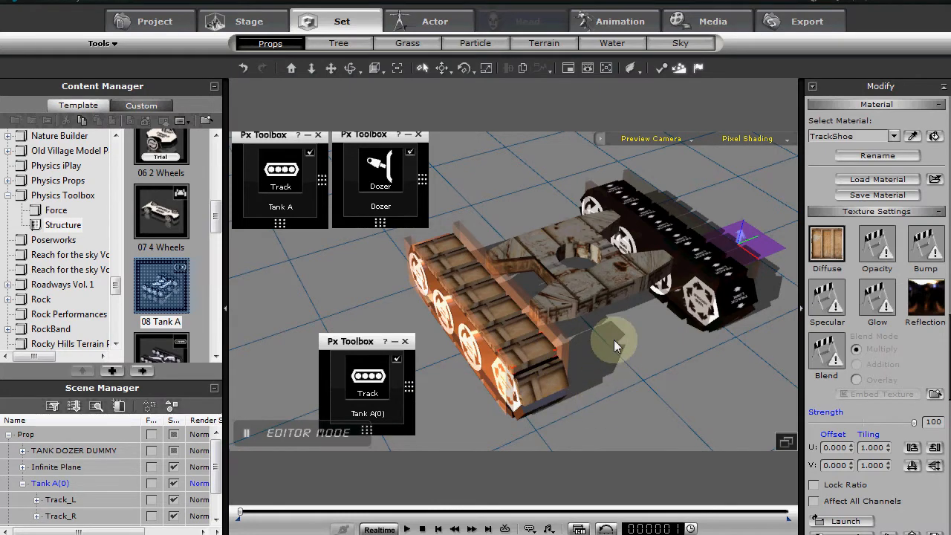
# Expand Track_L in the Scene Manager and select Track link01.
pyautogui.moveTo(612, 345); pyautogui.dragTo(618, 315)
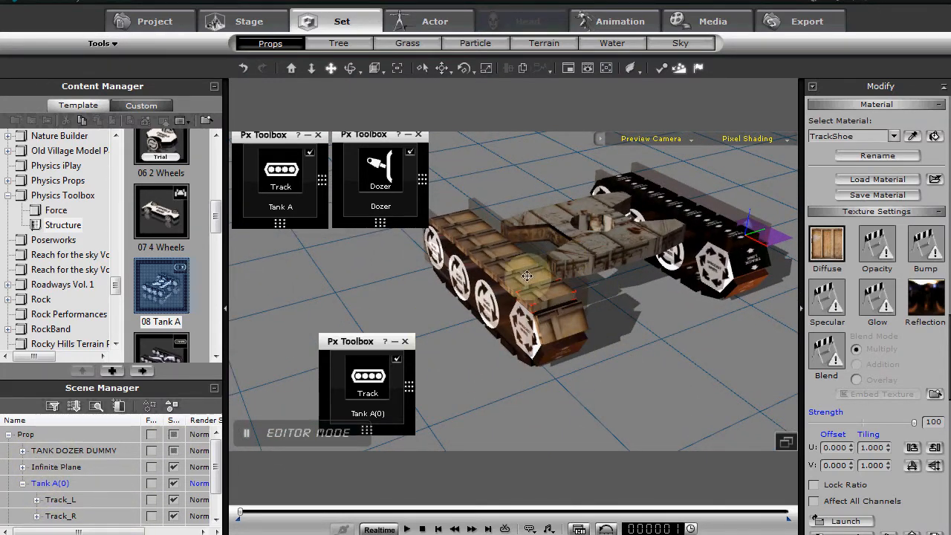
pyautogui.click(50, 483)
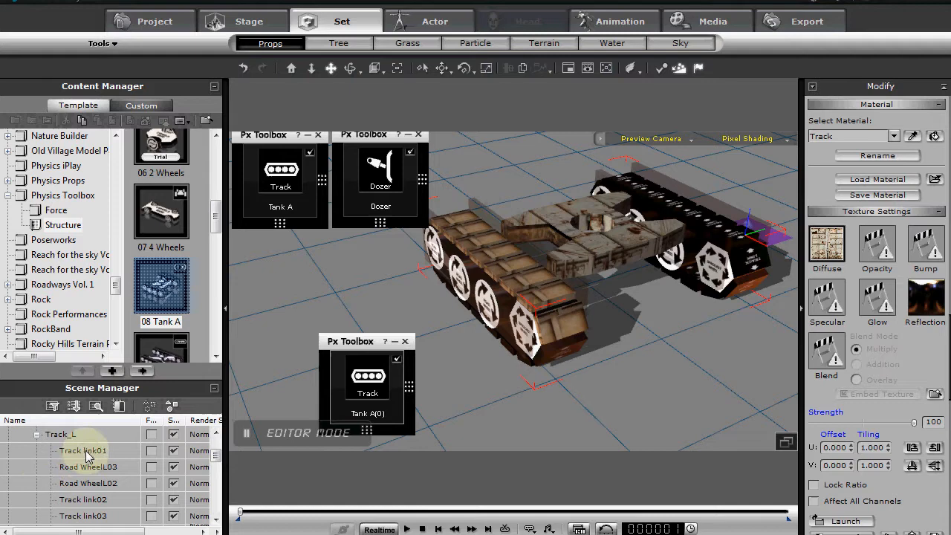
pyautogui.click(83, 450)
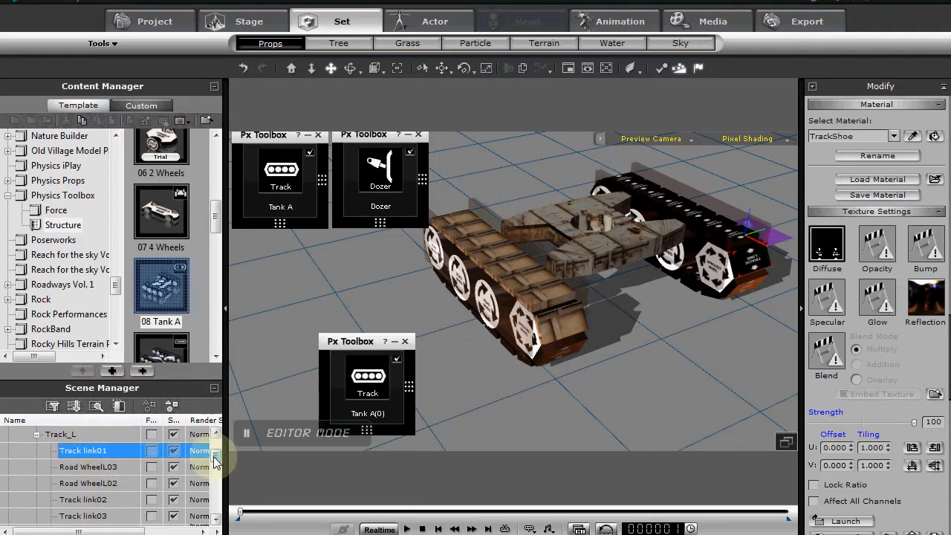
pyautogui.scroll(-3)
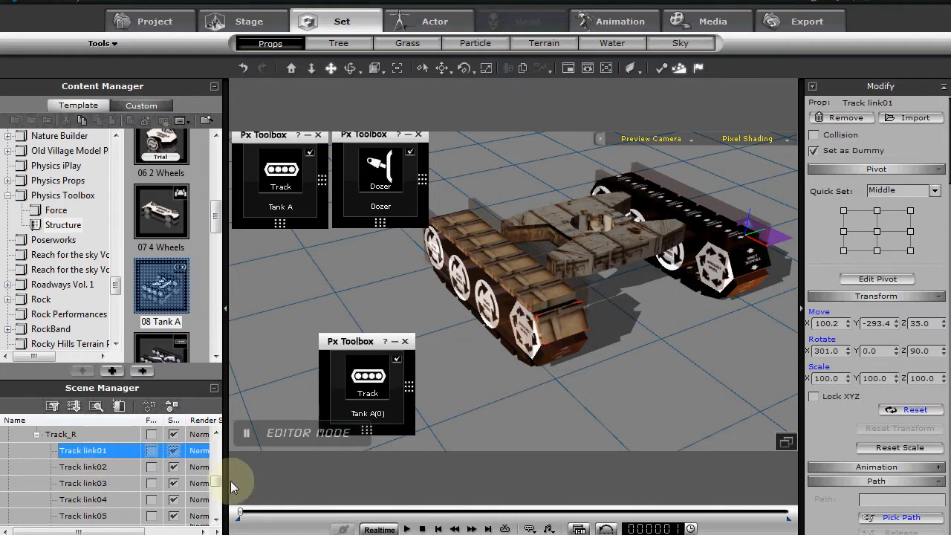
# Scroll through the track links and wheels in the scene tree while clearing their dummy status.
pyautogui.scroll(-3)
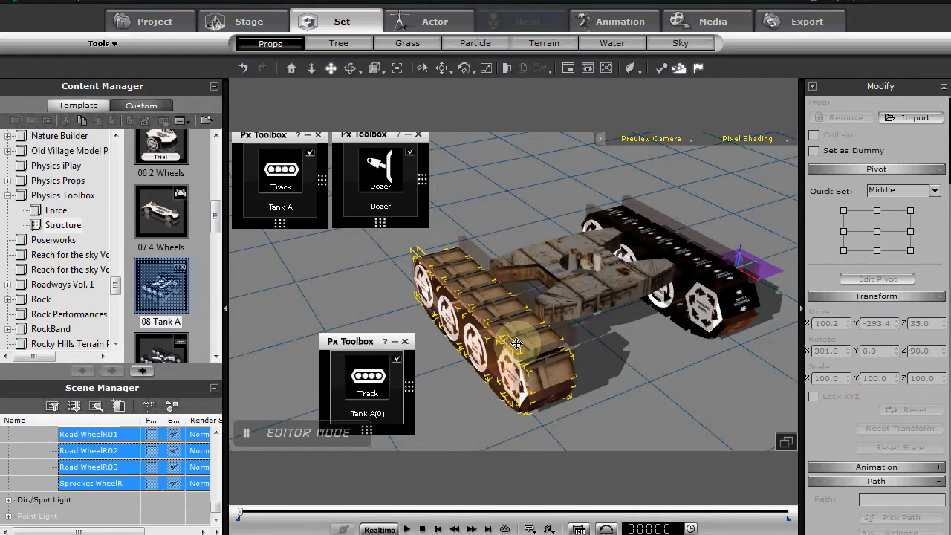
pyautogui.scroll(-3)
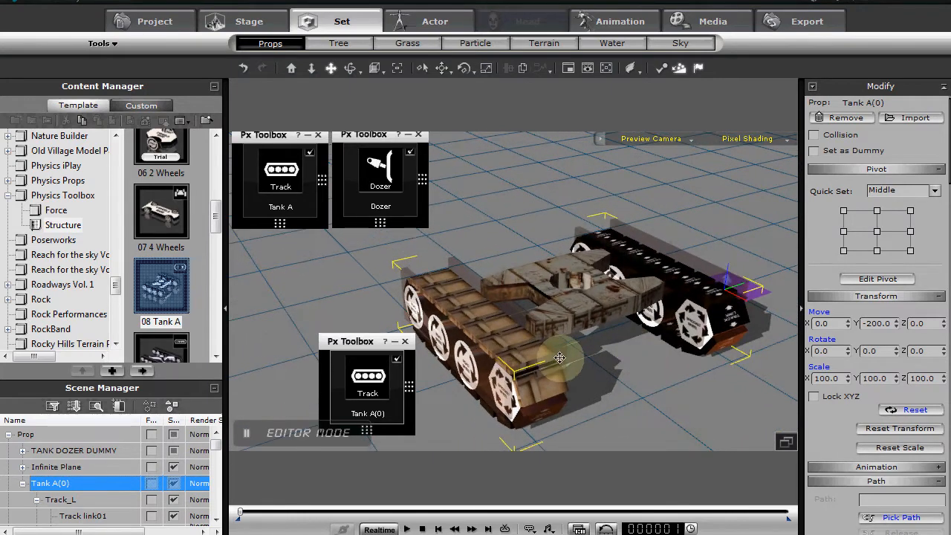
# Play the Px Toolbox Tank A(0) simulation so the tank drives forward, then stop it.
pyautogui.moveTo(559, 357); pyautogui.dragTo(652, 357)
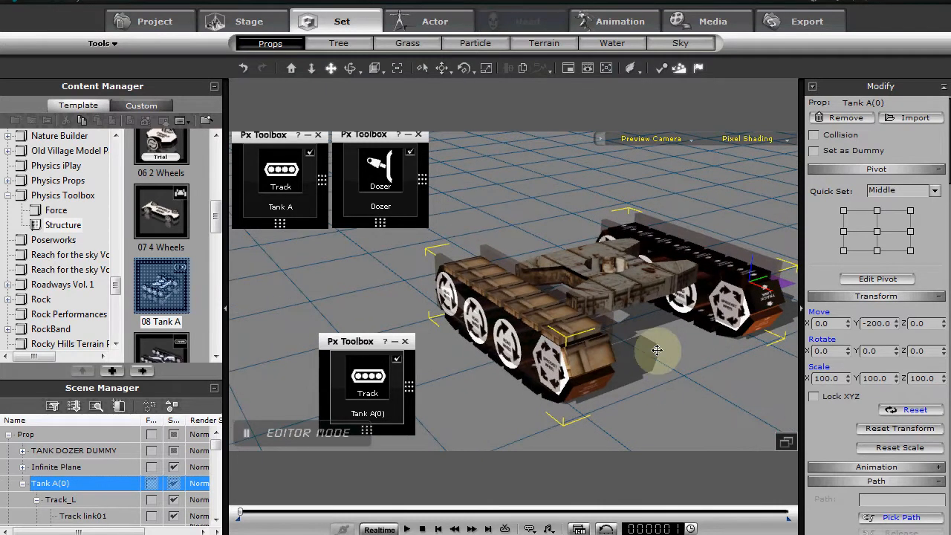
pyautogui.moveTo(657, 349); pyautogui.dragTo(663, 351)
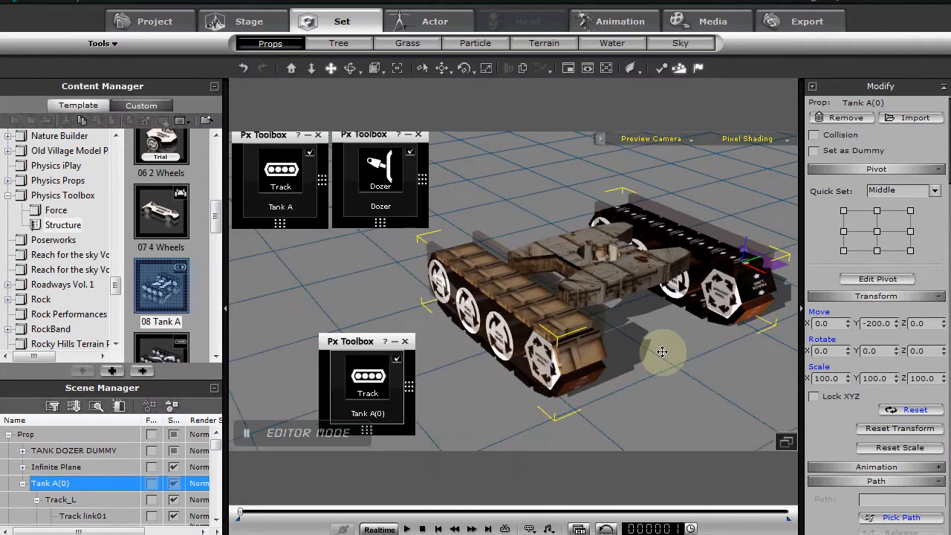
pyautogui.click(350, 387)
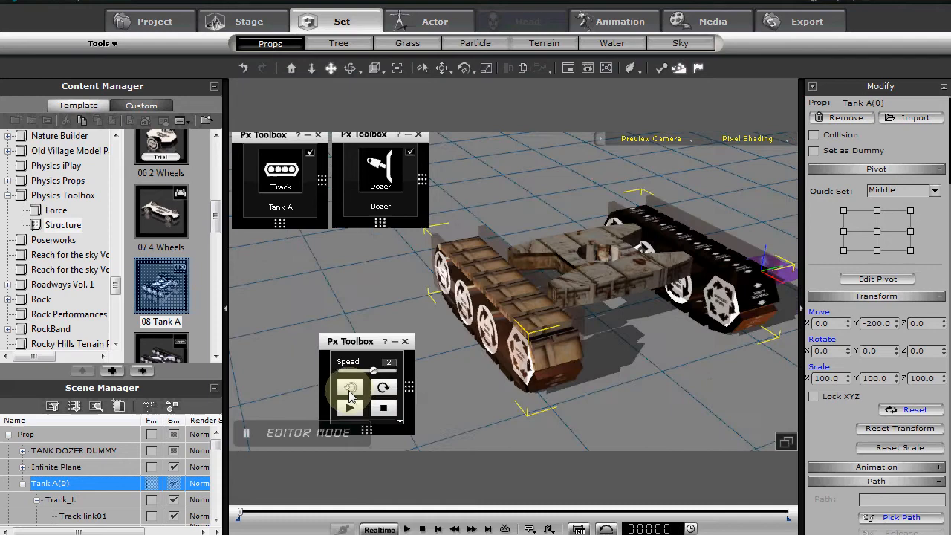
pyautogui.click(351, 407)
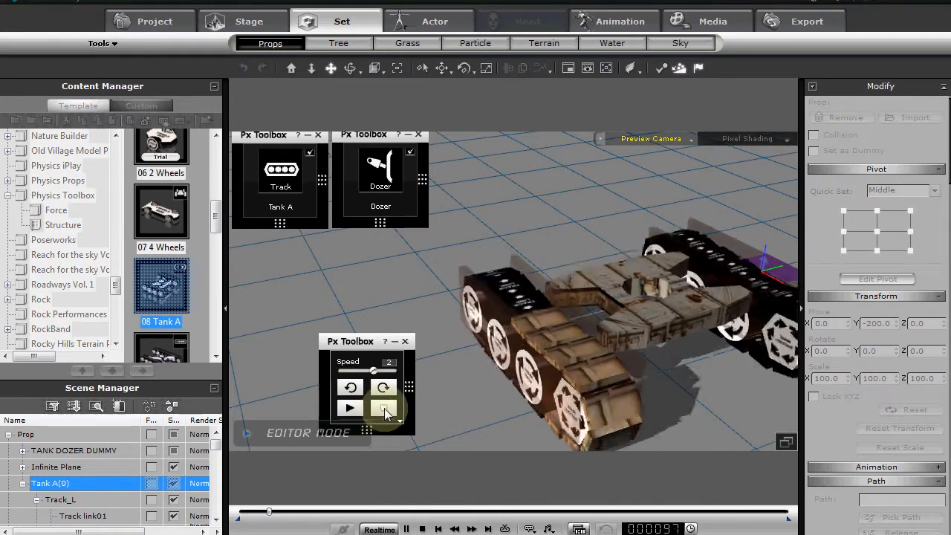
pyautogui.click(349, 407)
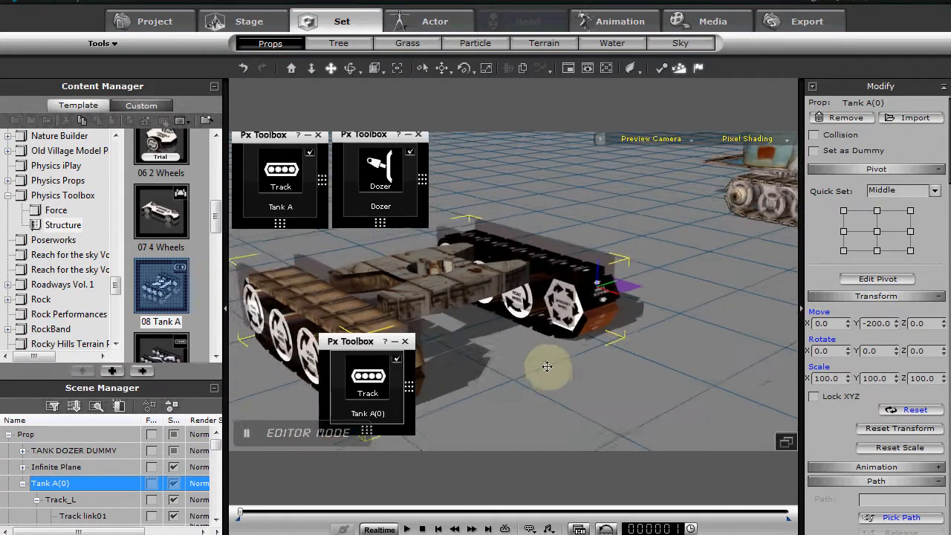
pyautogui.moveTo(547, 365); pyautogui.dragTo(770, 164)
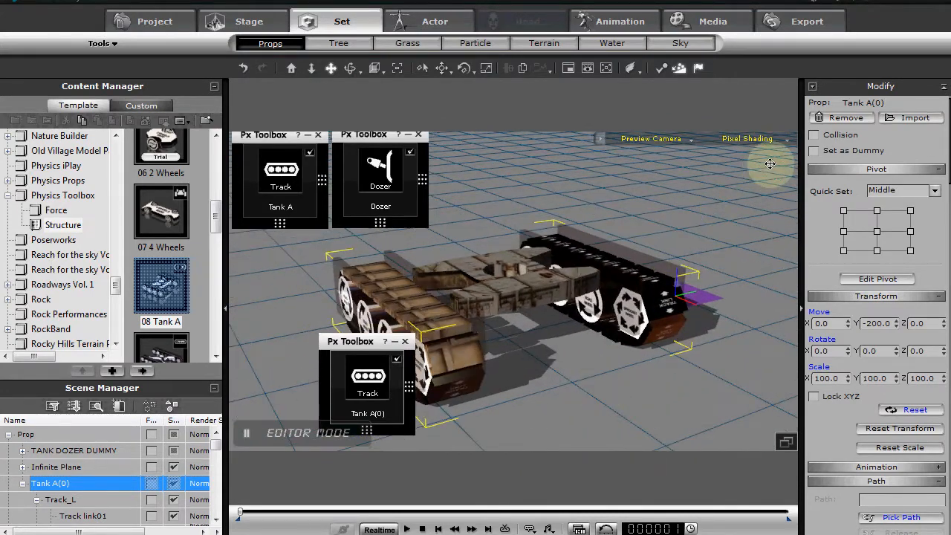
pyautogui.moveTo(758, 193)
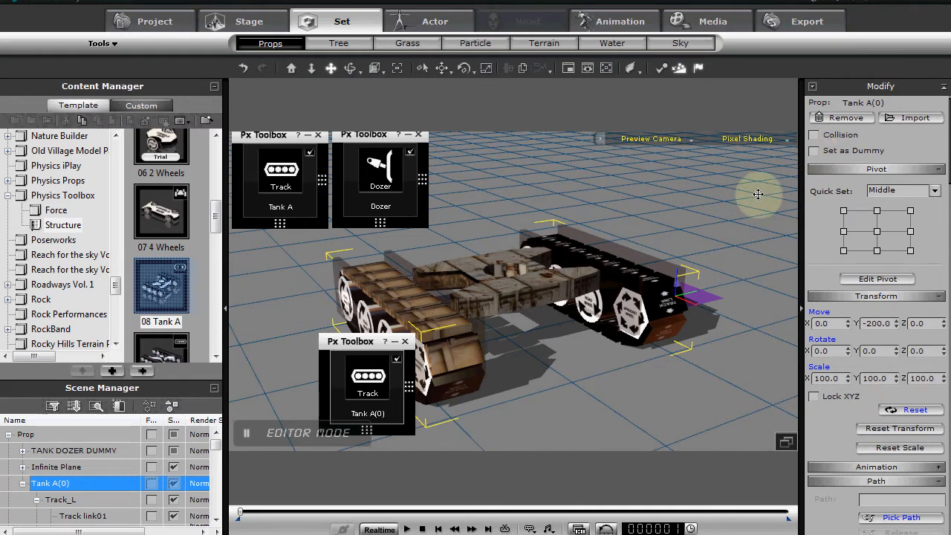
pyautogui.moveTo(758, 193); pyautogui.dragTo(513, 329)
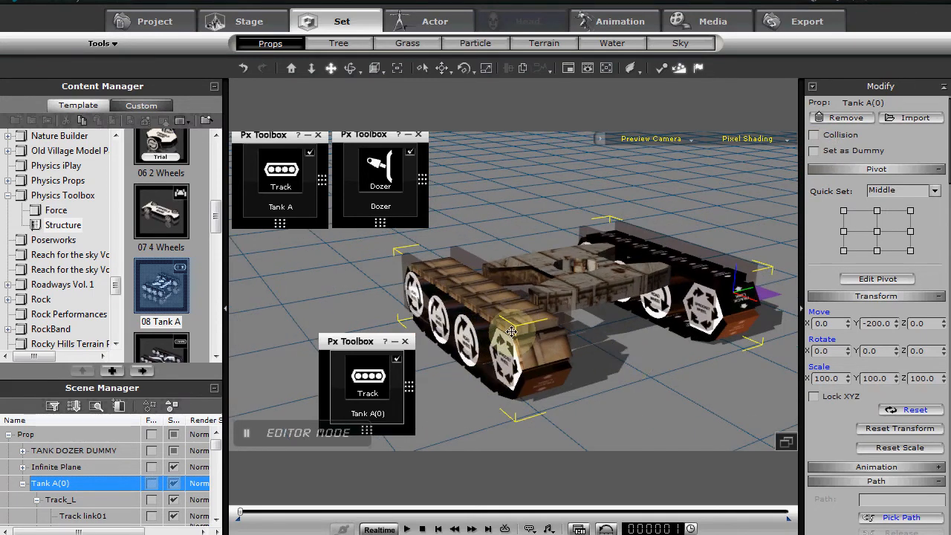